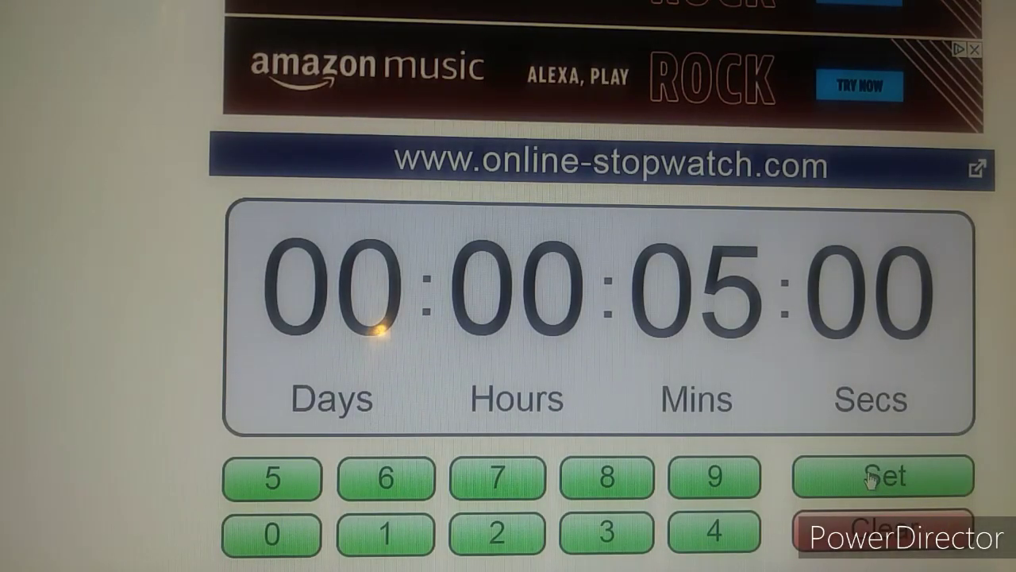
Step: Start the five-minute countdown so it ticks down from 00:05:00
click(878, 478)
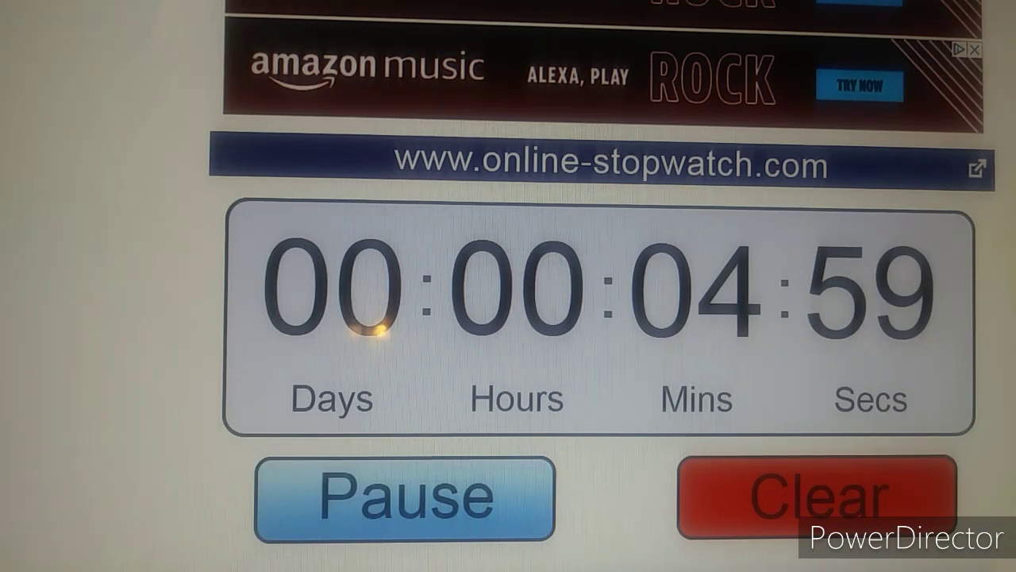